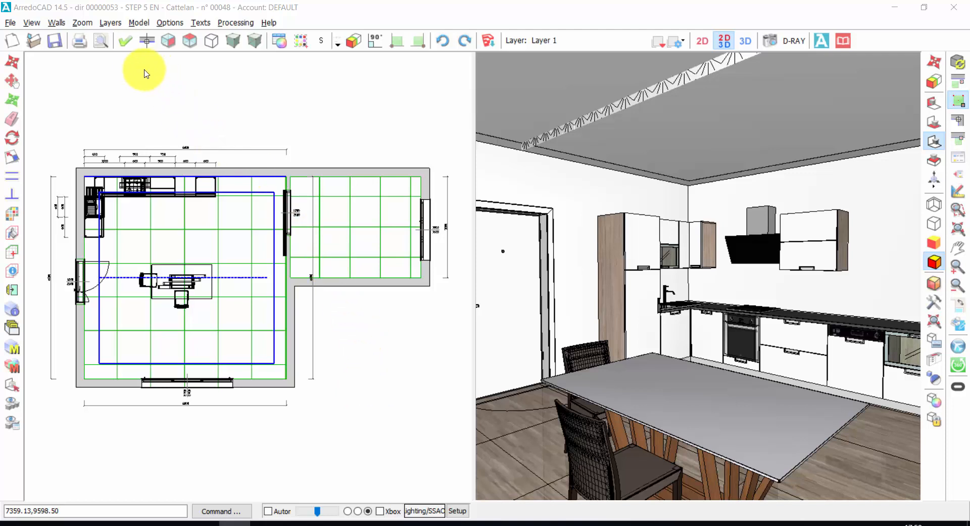
From the 2D plan, include tops/frames/plinths/shelves, cut or special elements and dimensions in the print.
left_click(704, 41)
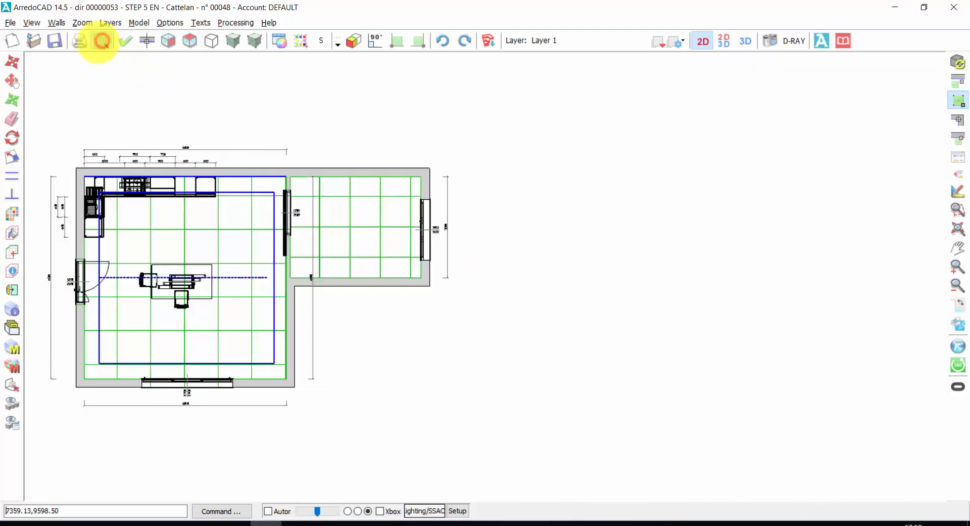
left_click(101, 41)
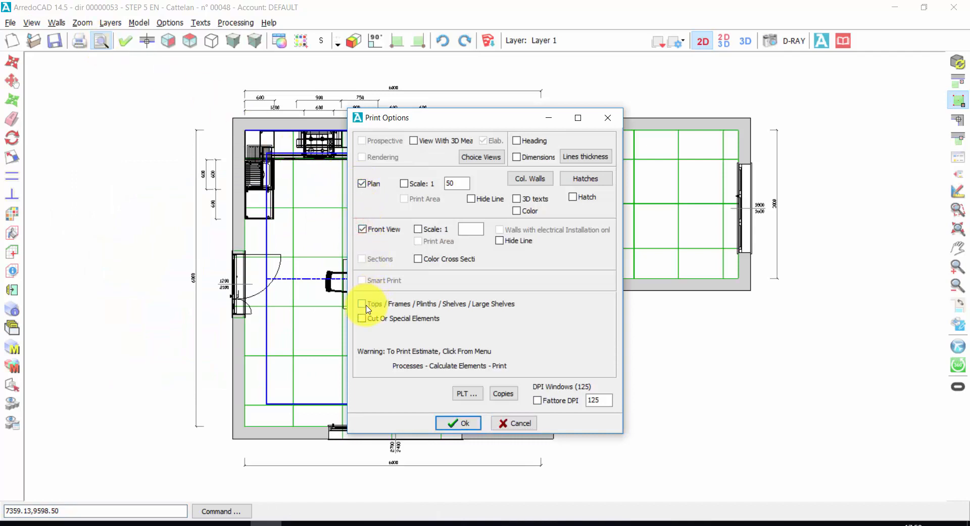
left_click(362, 304)
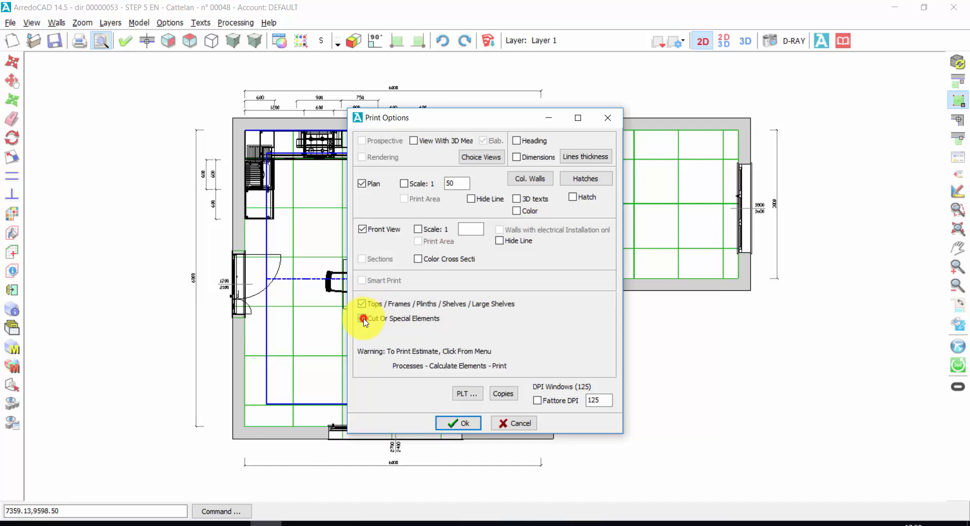
left_click(362, 319)
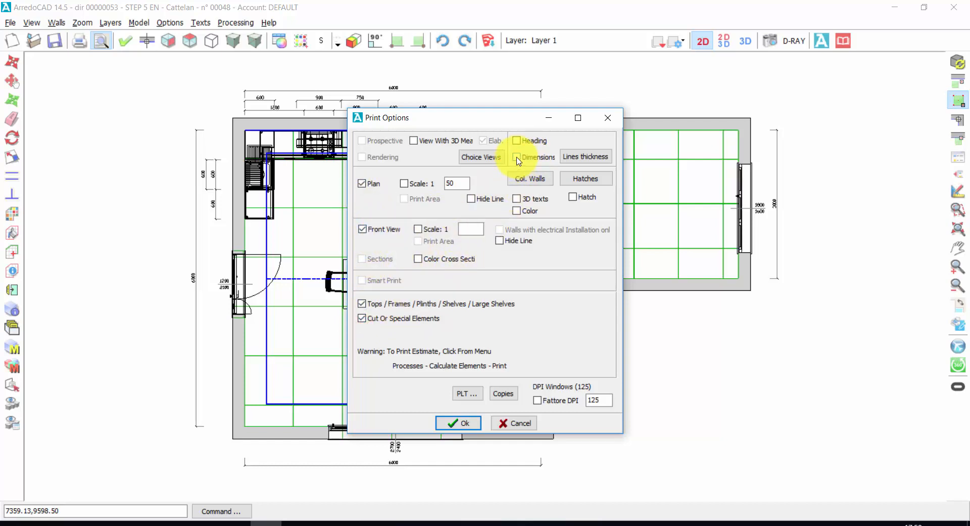
left_click(516, 158)
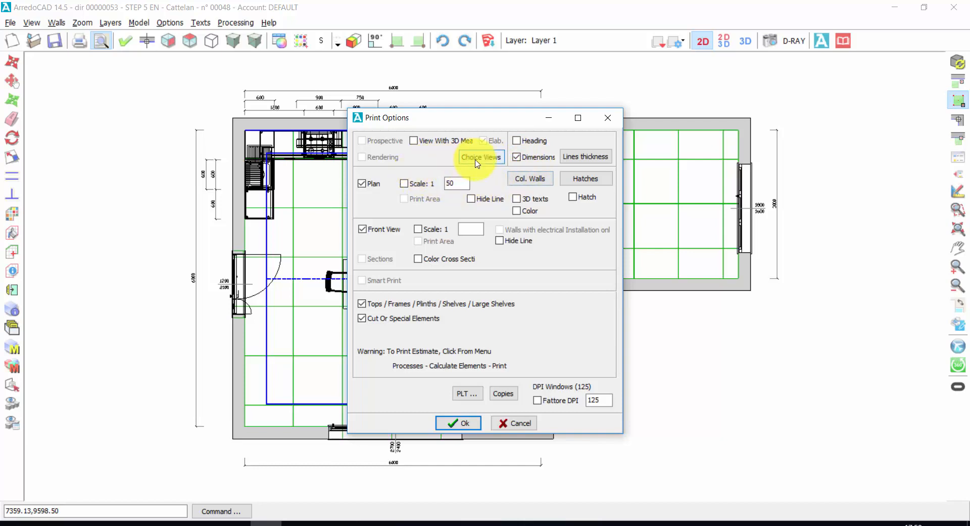
Activate the render1.bmp kitchen rendering as the first extra print view.
left_click(482, 156)
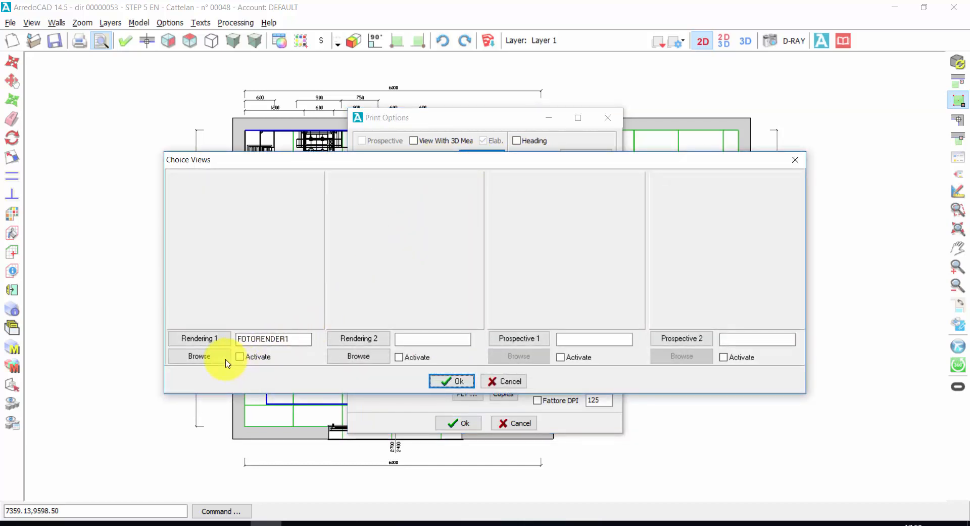
left_click(198, 356)
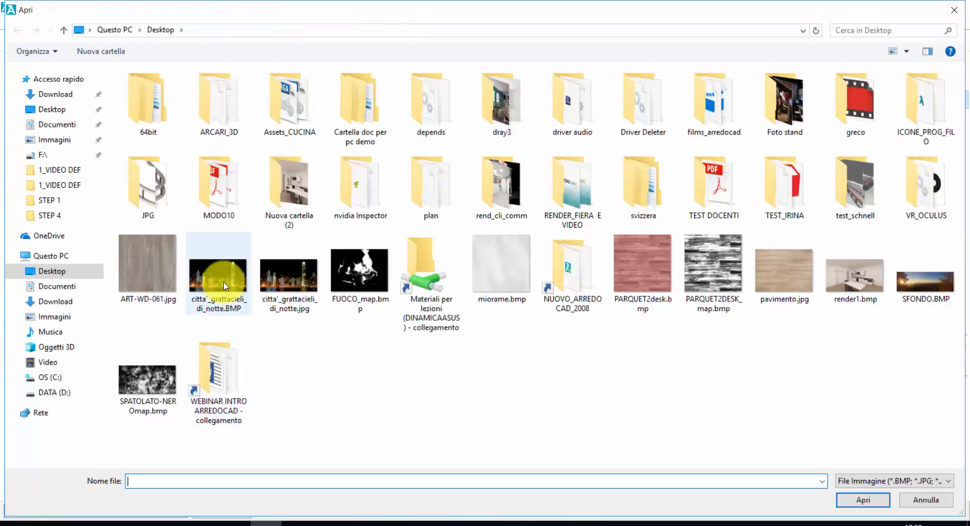
left_click(856, 275)
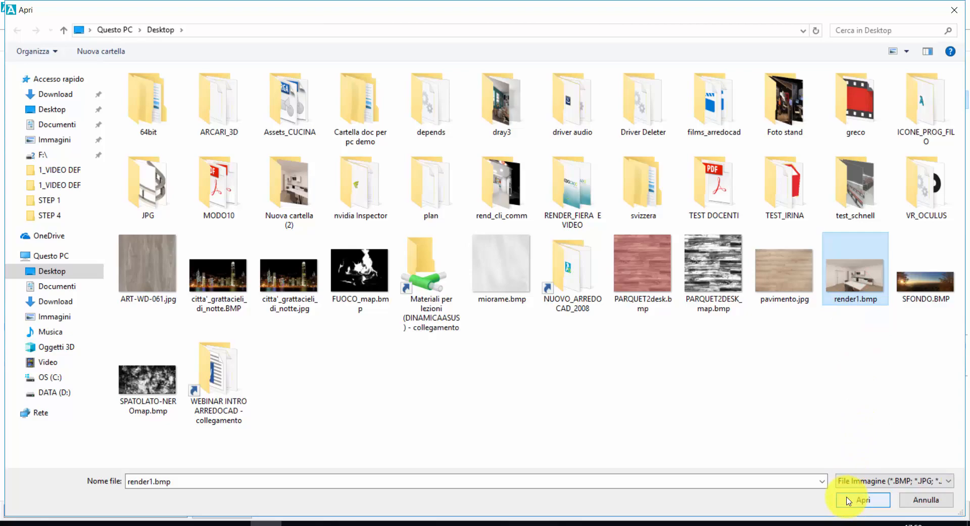
left_click(862, 499)
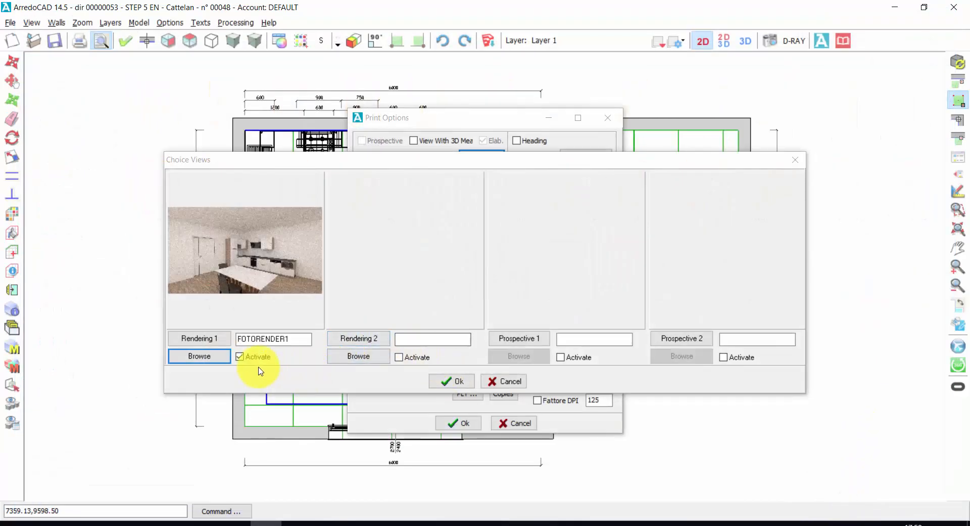
left_click(452, 382)
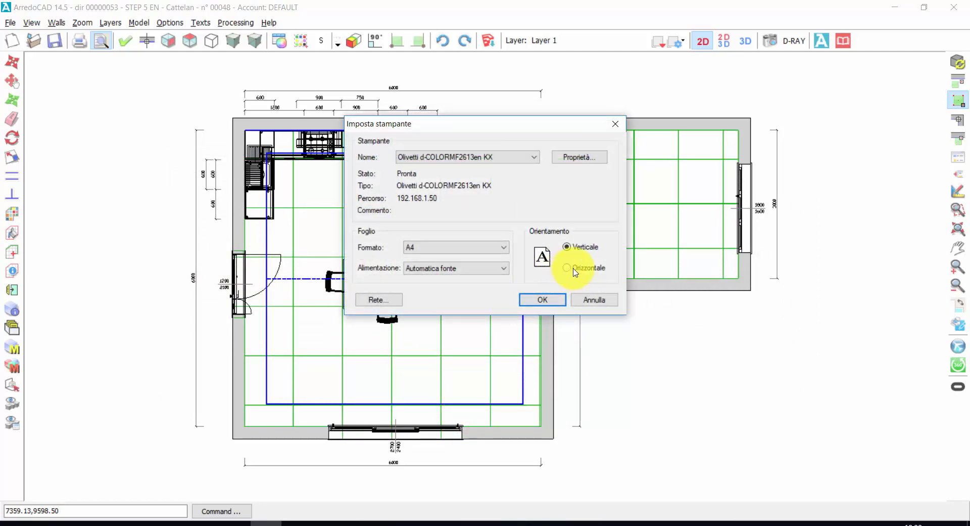
Set the printer paper to landscape (Orizzontale) and show the print preview.
left_click(566, 268)
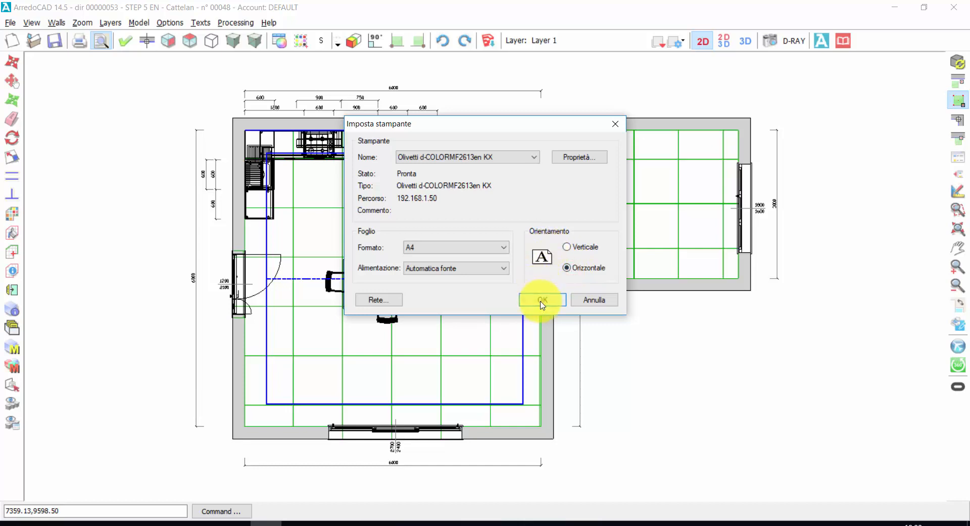
left_click(543, 299)
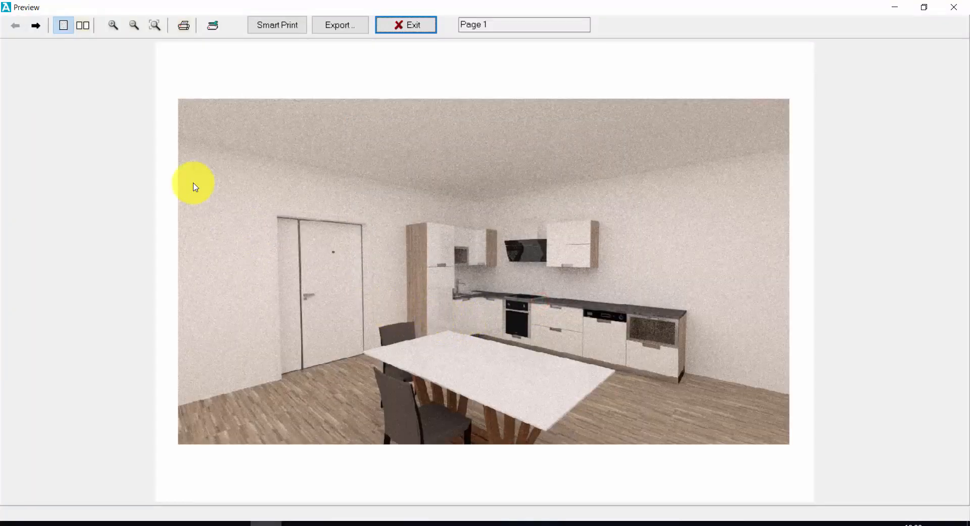
mouse_move(162, 77)
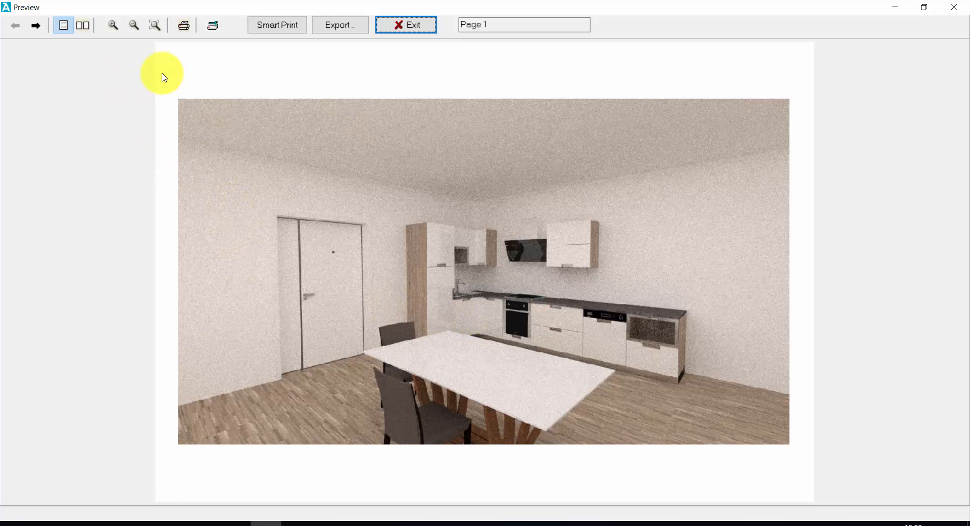
Advance the preview through plan, front, door elevations and units to the countertop cutting page 8.
left_click(36, 25)
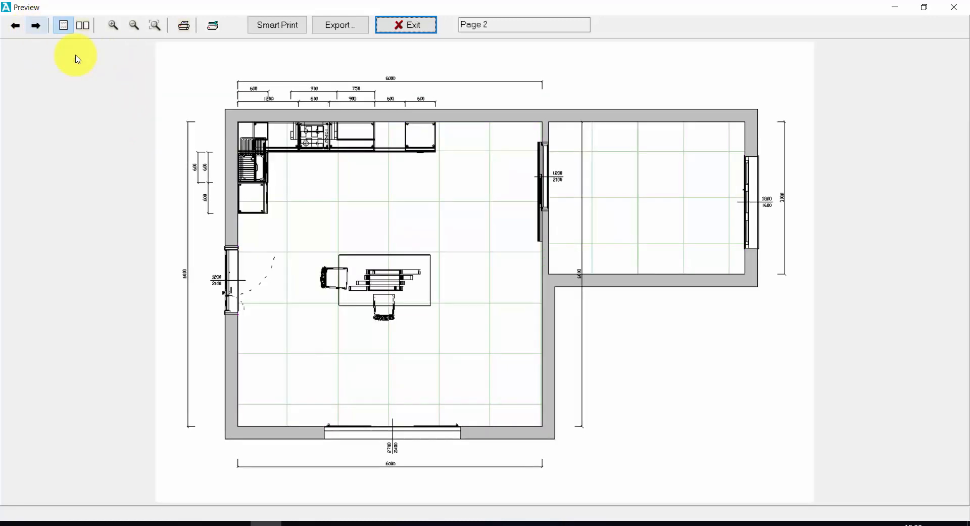
mouse_move(246, 250)
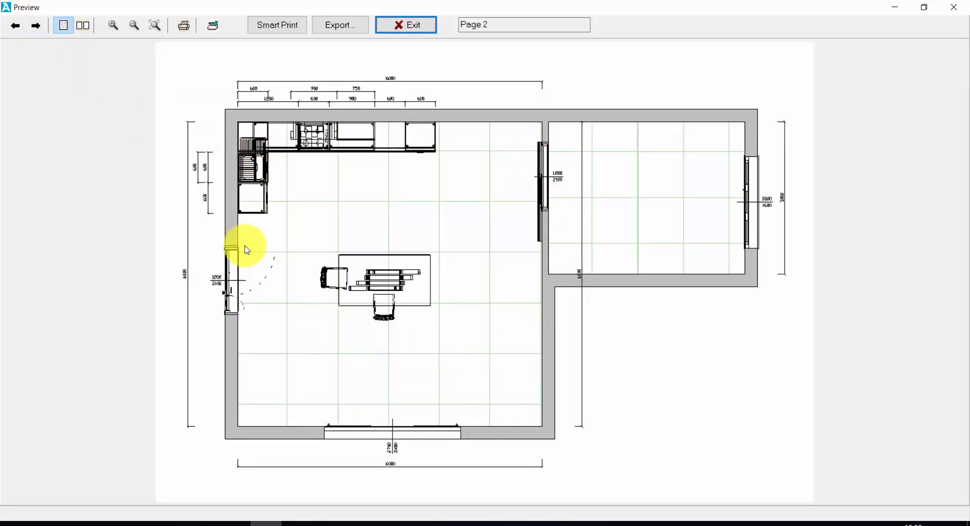
mouse_move(307, 158)
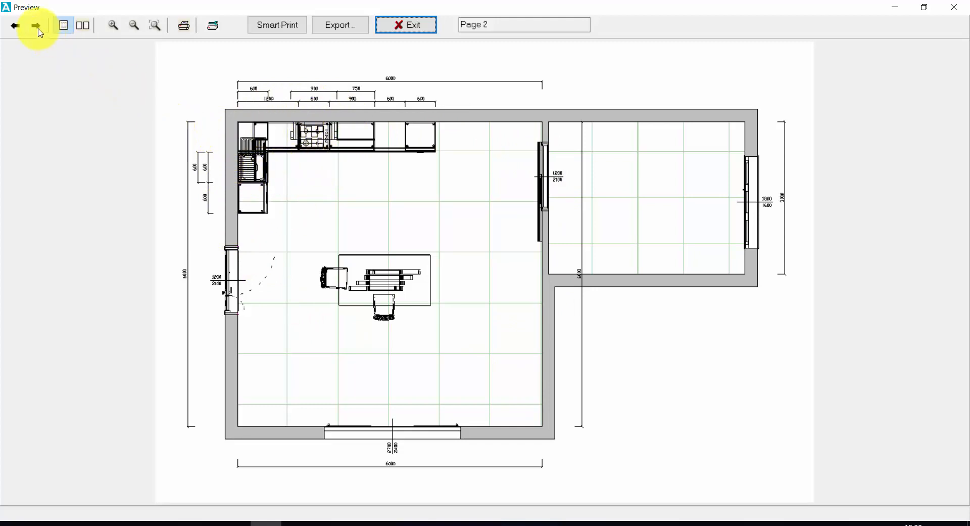
left_click(33, 26)
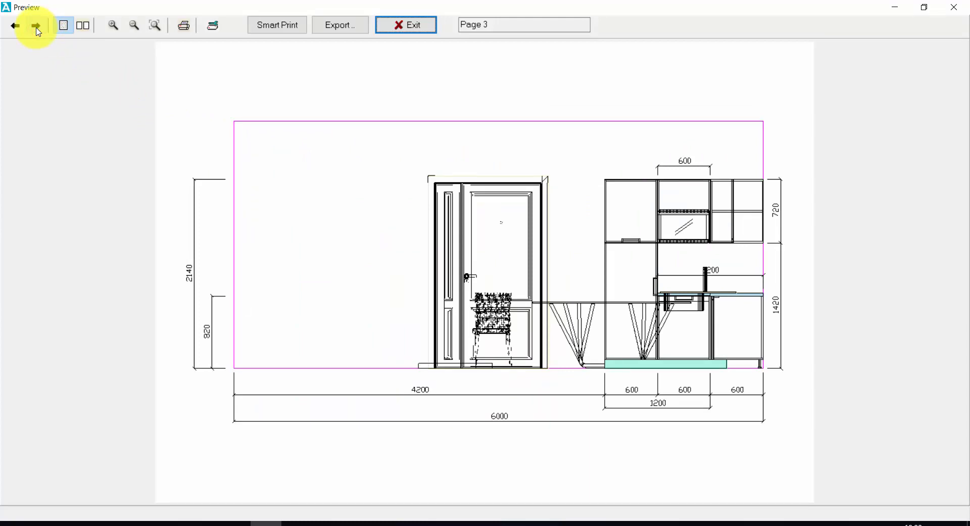
left_click(34, 25)
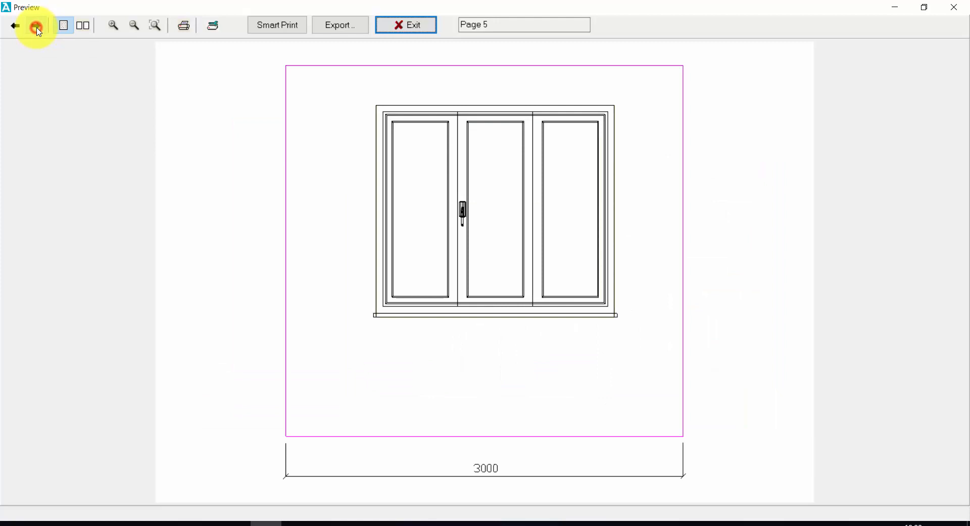
left_click(34, 25)
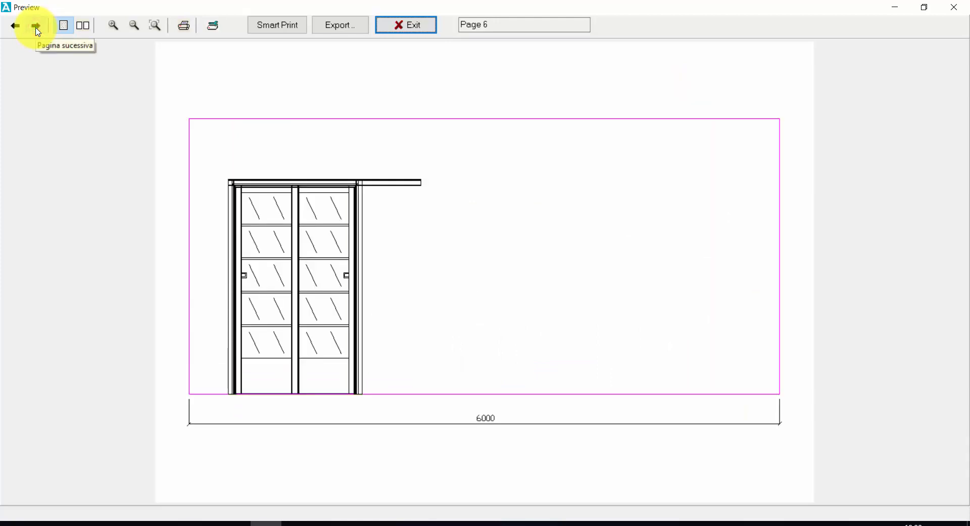
left_click(33, 25)
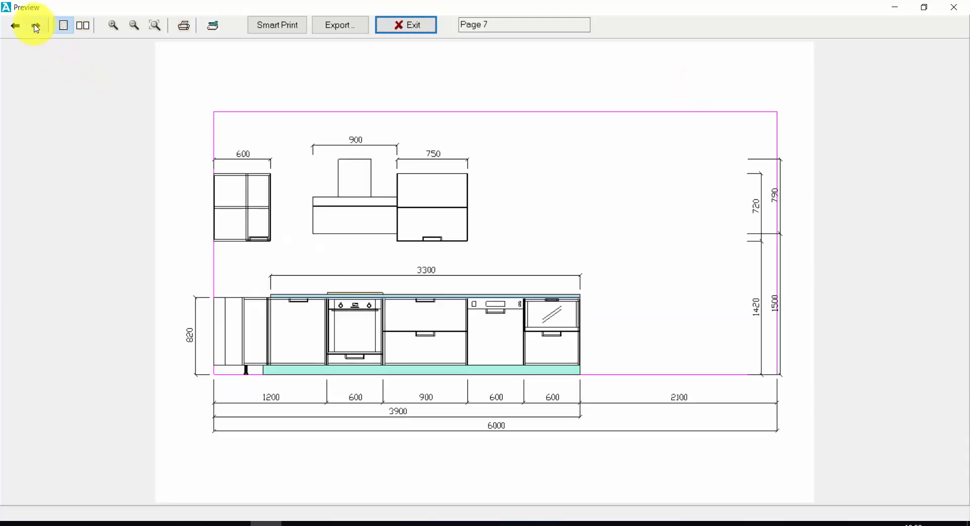
left_click(34, 26)
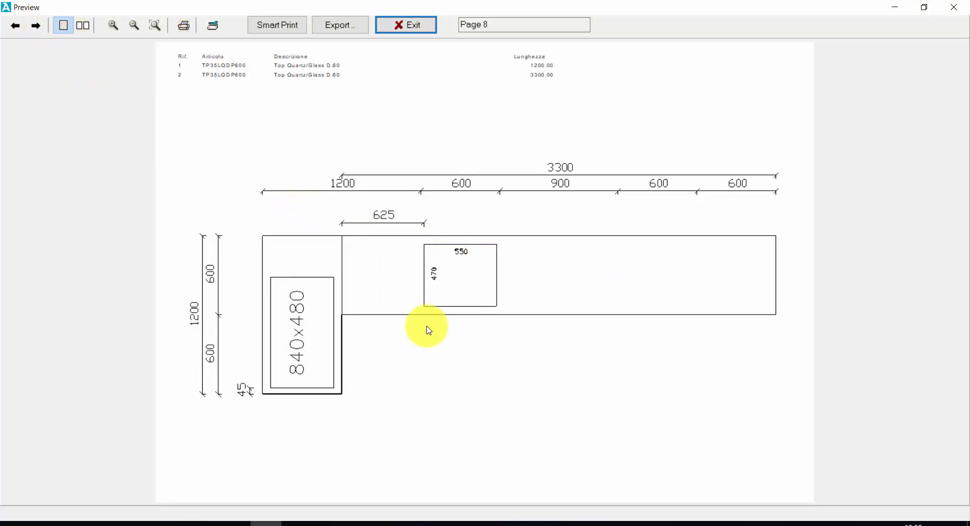
mouse_move(270, 298)
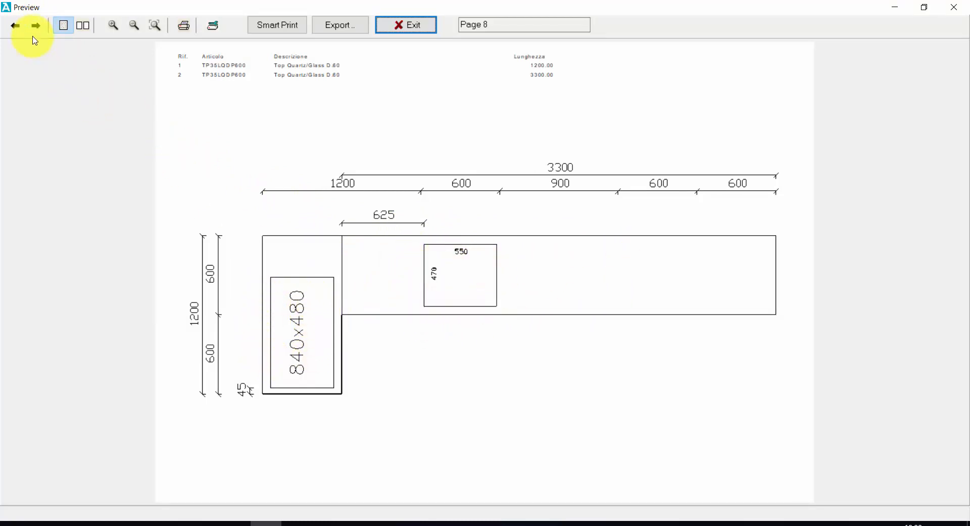
Advance to the final preview page 10 and bring up the export settings.
left_click(34, 25)
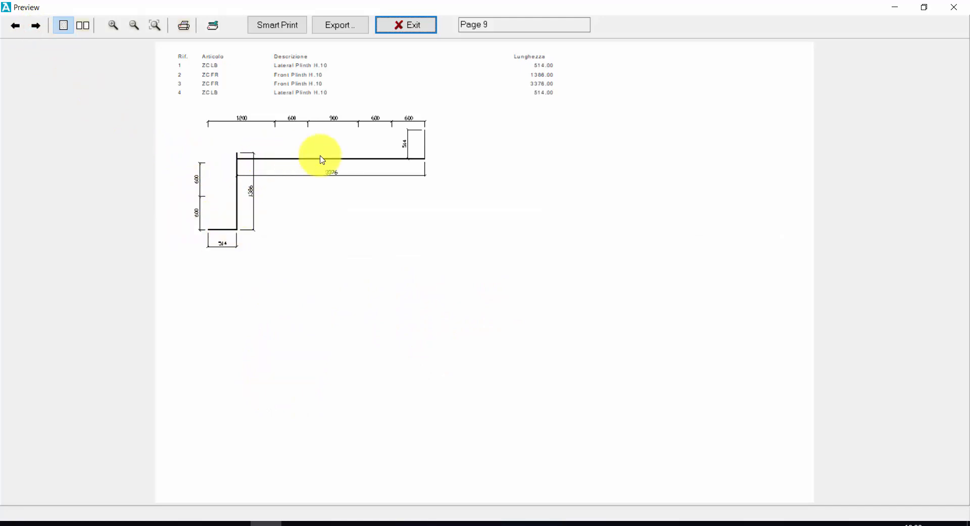
left_click(34, 25)
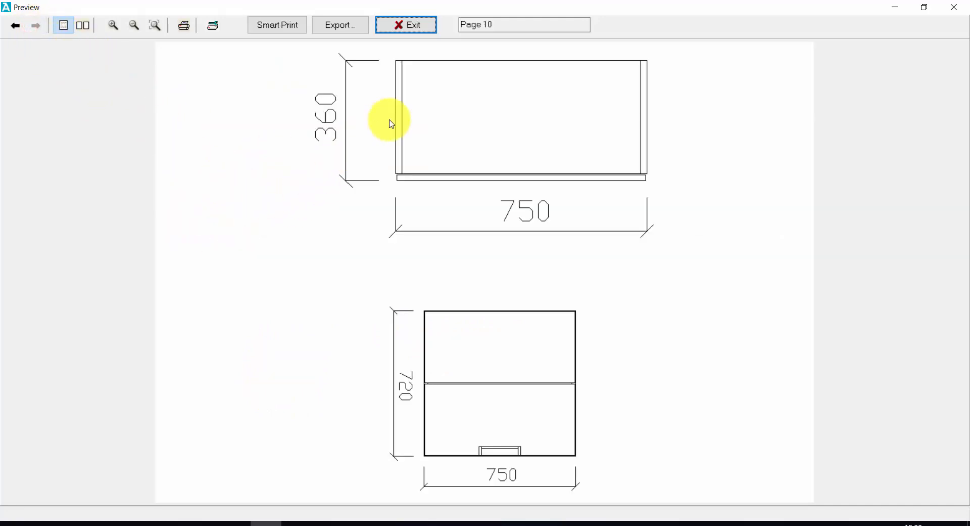
mouse_move(398, 176)
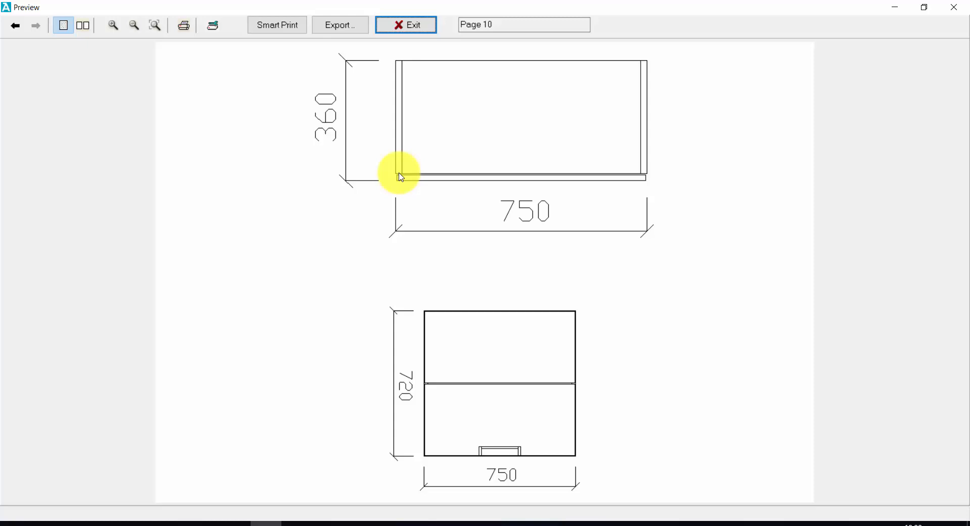
mouse_move(505, 223)
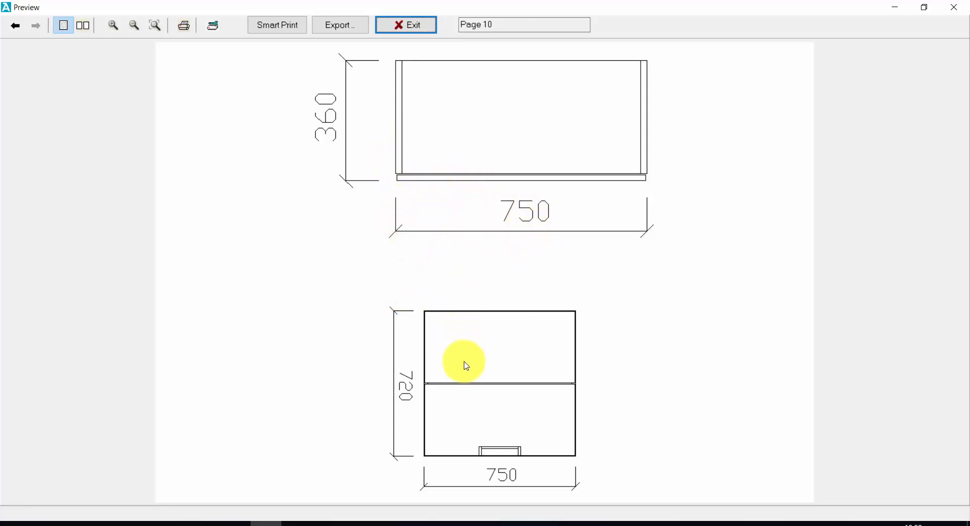
mouse_move(420, 187)
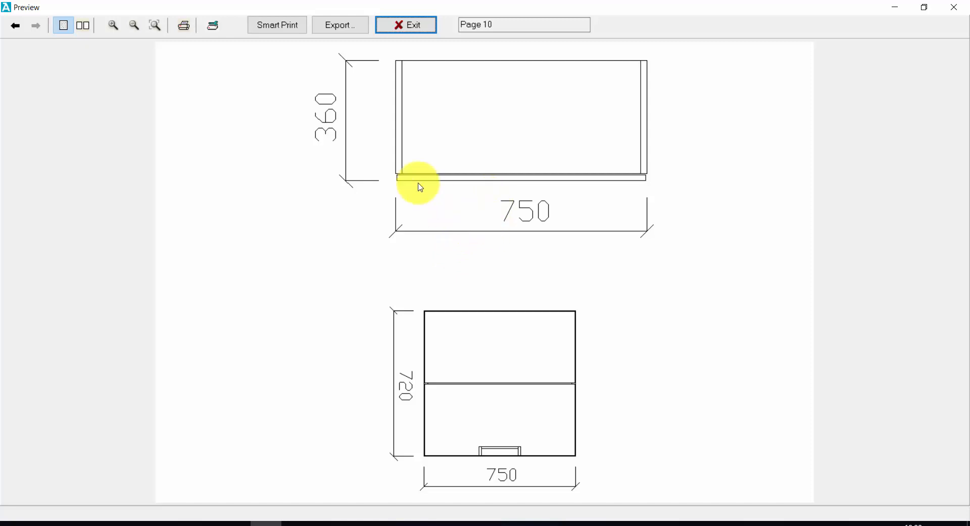
mouse_move(399, 135)
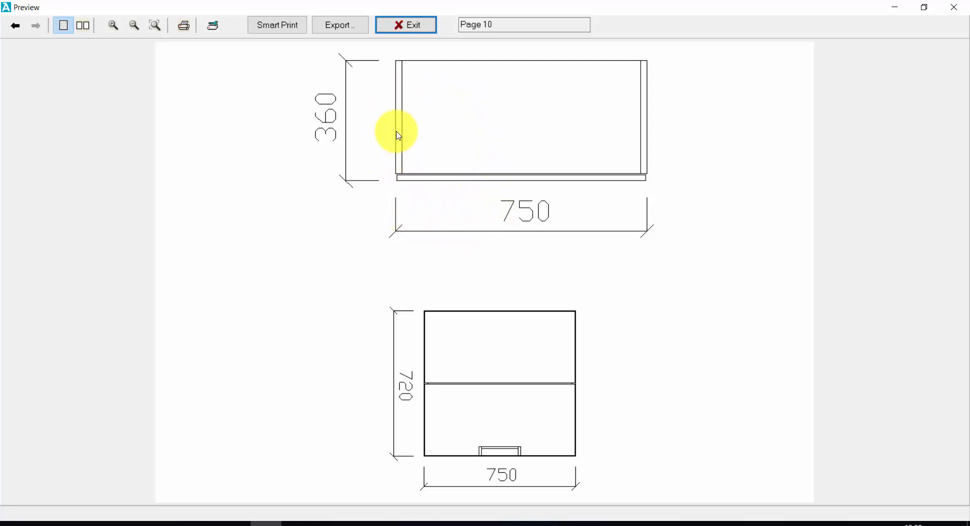
left_click(339, 24)
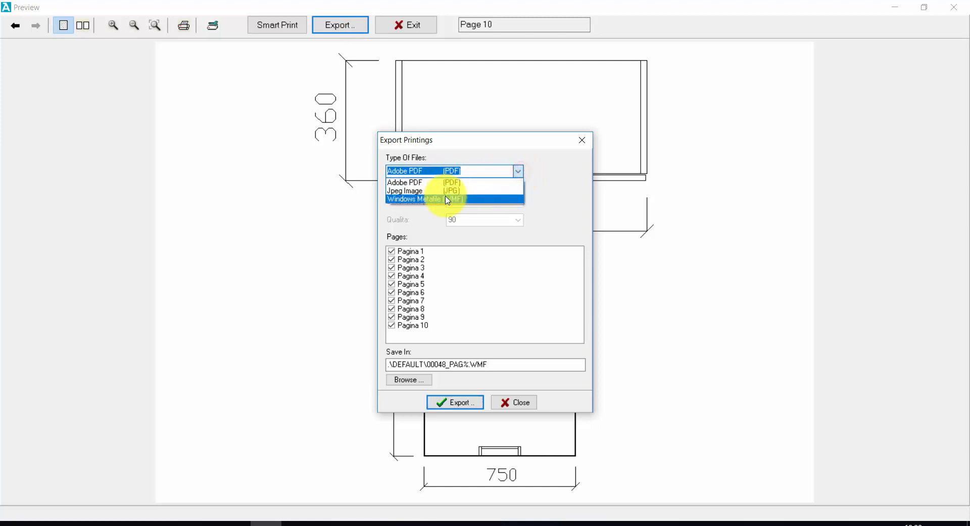
Choose Jpeg Image (JPG) as export format and browse for the save location.
left_click(404, 191)
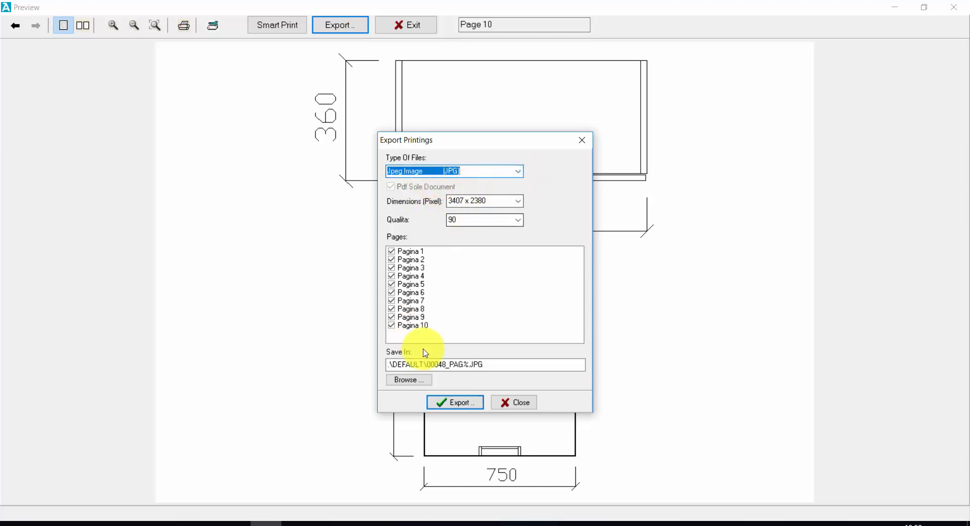
left_click(408, 380)
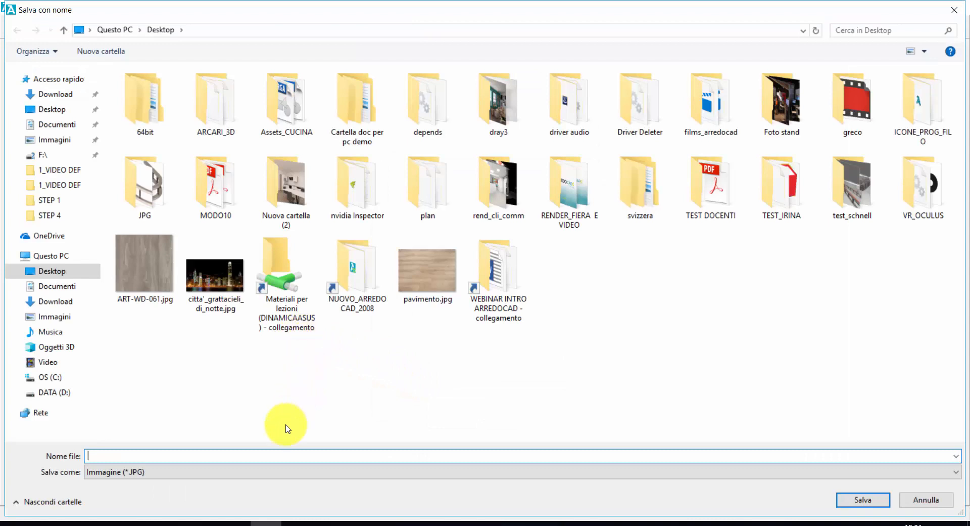
Create a prints folder on the Desktop and set PRINTS as the export file name there.
left_click(105, 52)
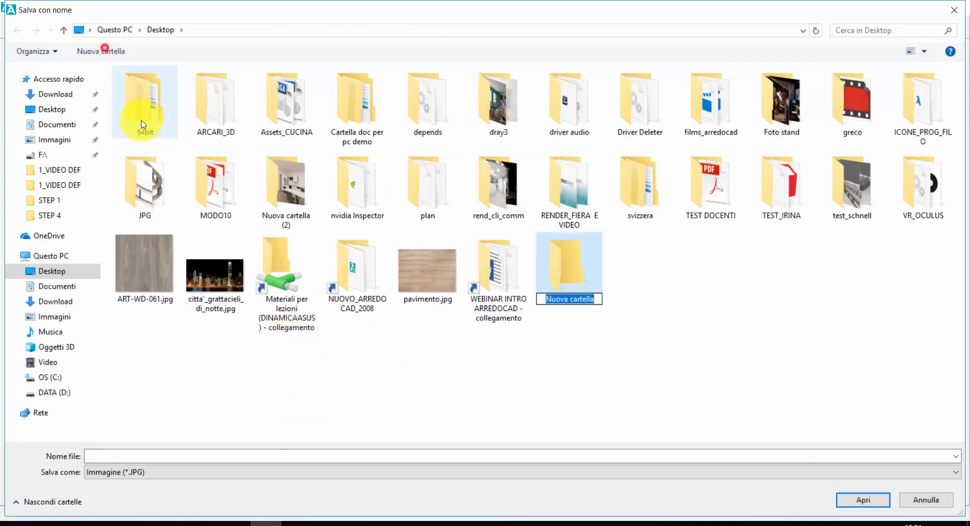
type("prints")
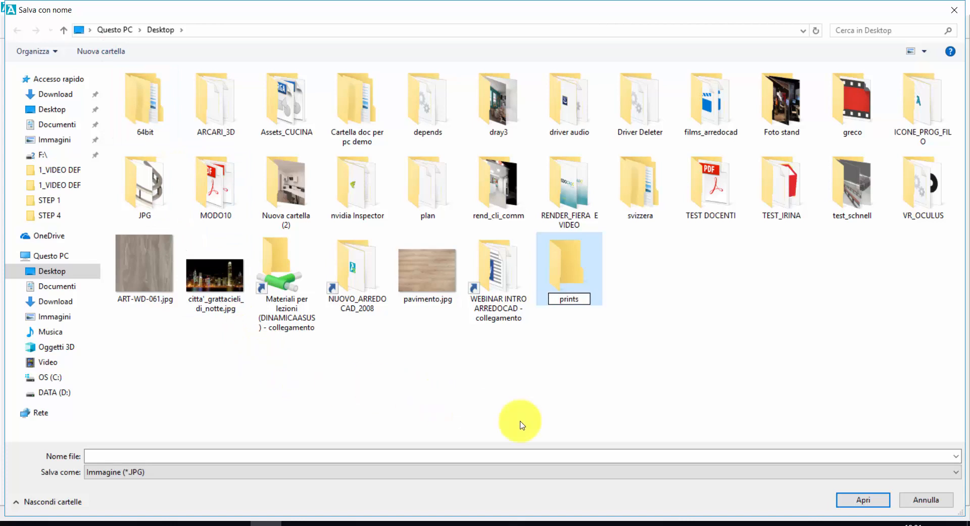
double_click(569, 265)
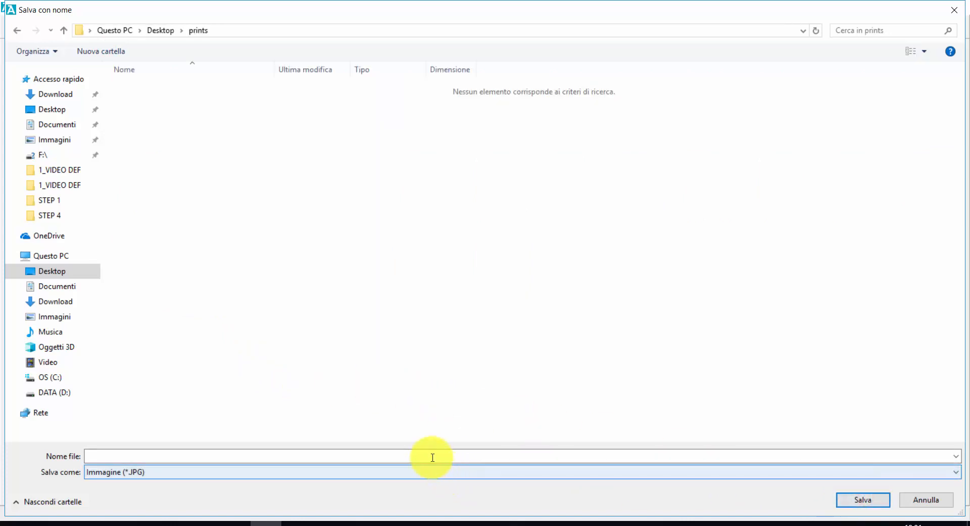
type("PRINT")
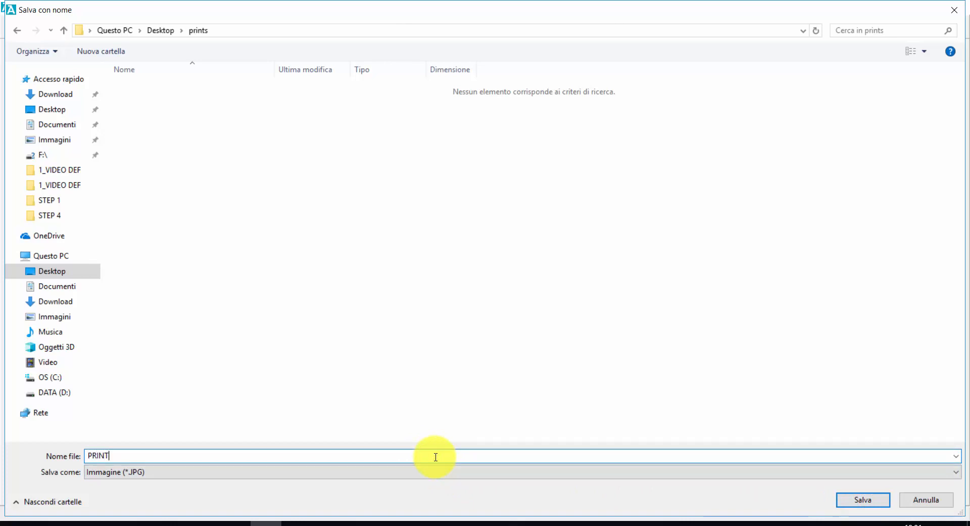
left_click(864, 499)
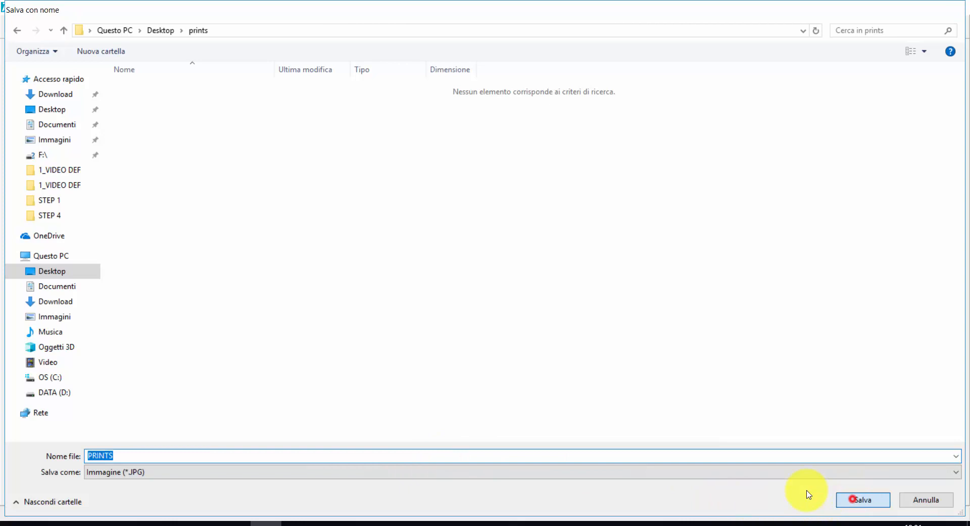
left_click(864, 499)
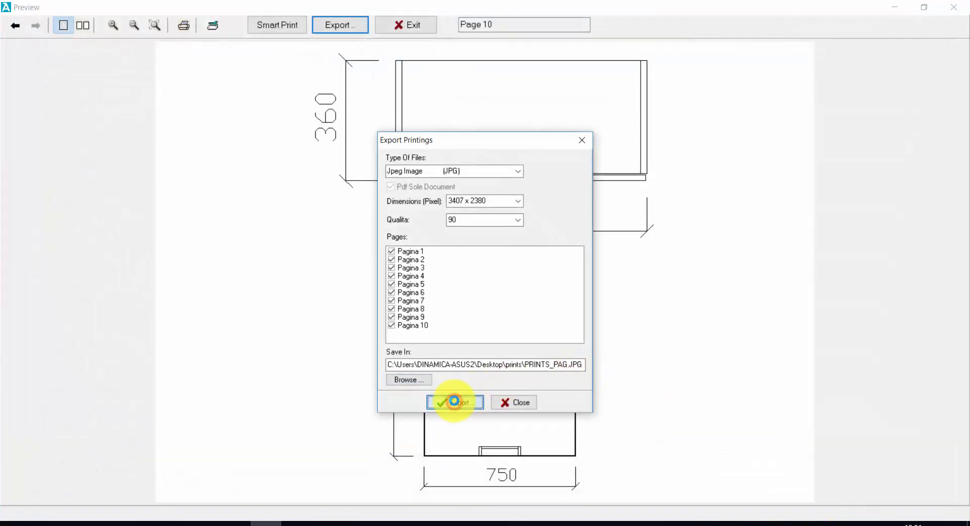
Export all ten preview pages as JPGs and dismiss the completion message.
left_click(457, 403)
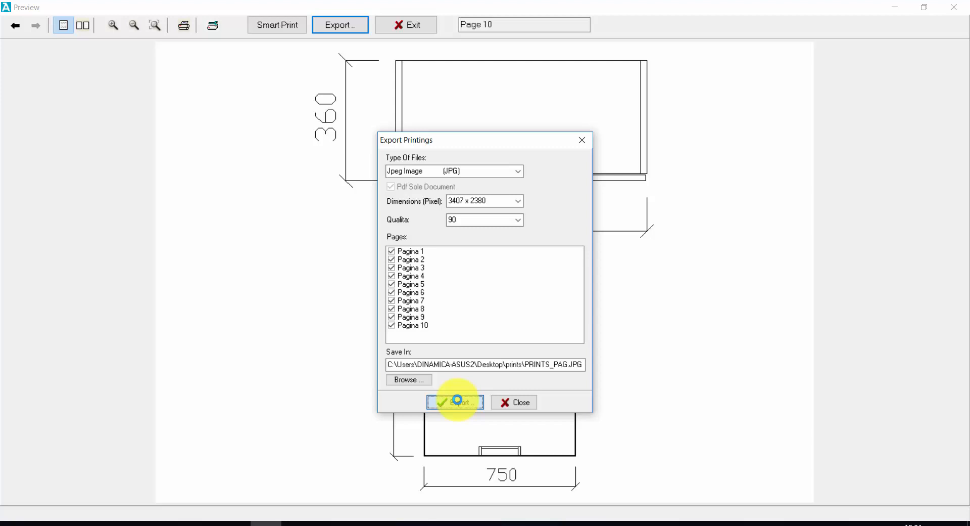
left_click(455, 403)
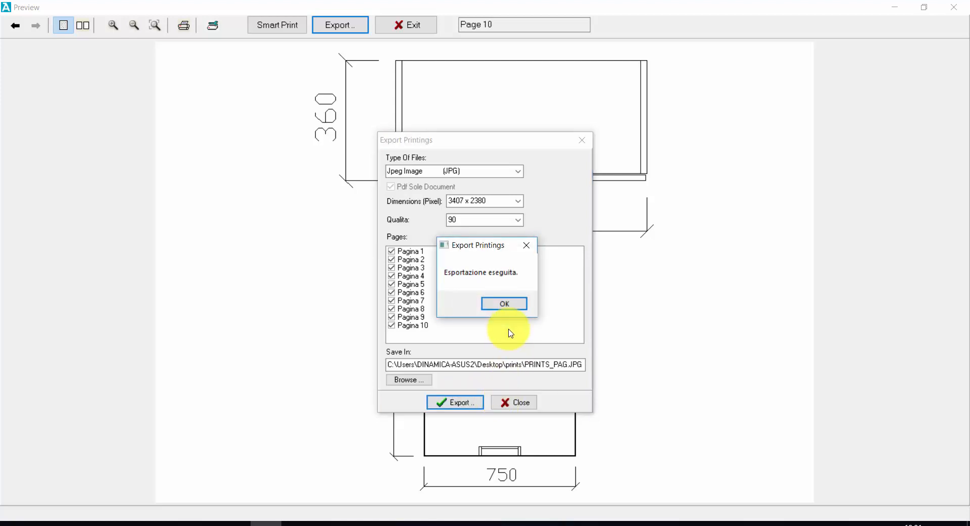
left_click(505, 303)
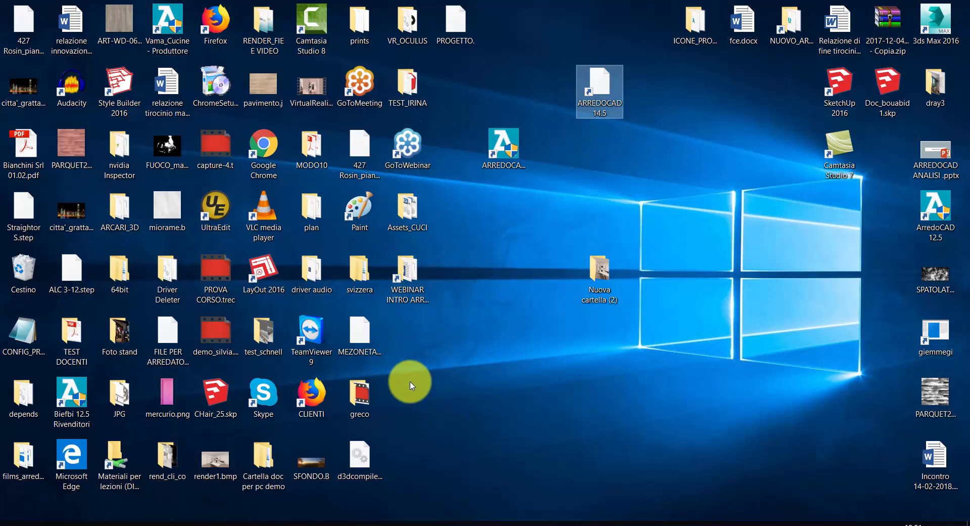
mouse_move(386, 139)
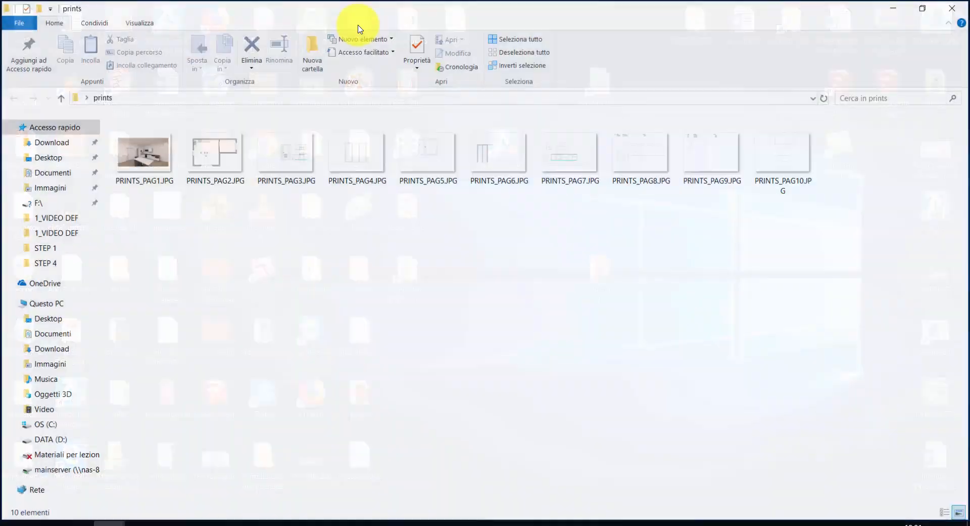
View PRINTS_PAG1.JPG and step through the next exported page images.
double_click(144, 155)
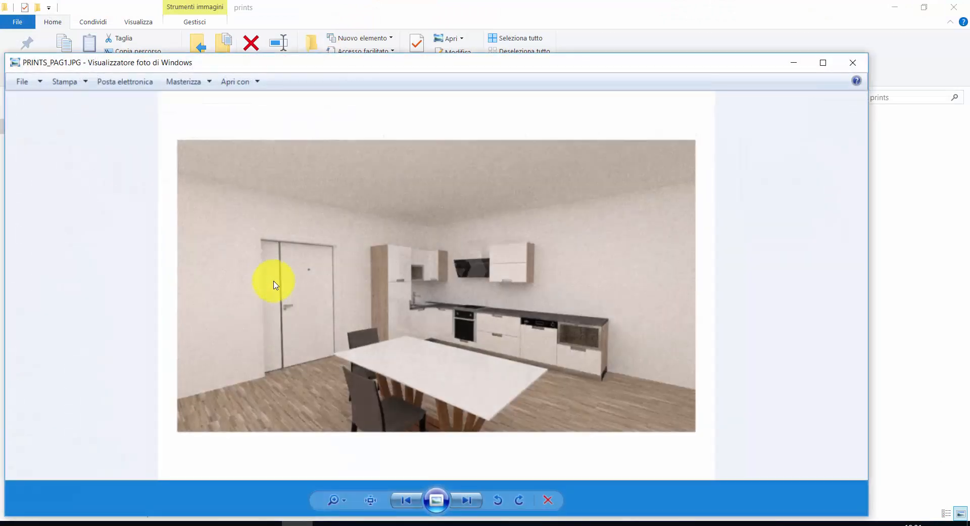
left_click(467, 501)
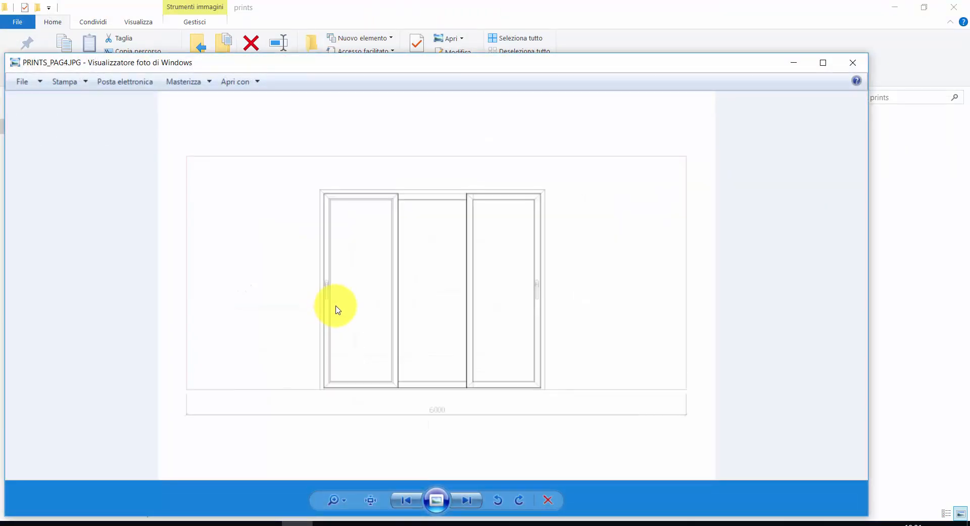
left_click(467, 501)
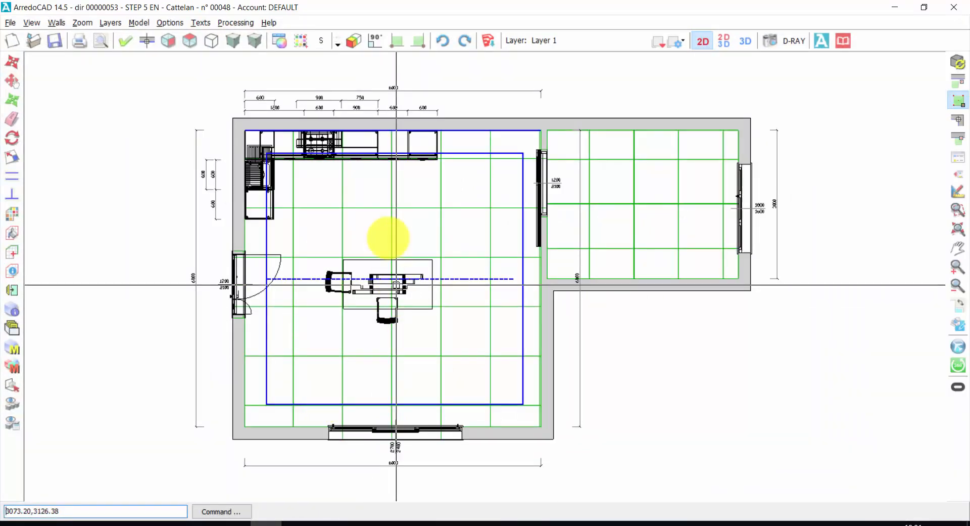
Start Calculation Of Elements from the Processing menu for order 00048.
left_click(236, 22)
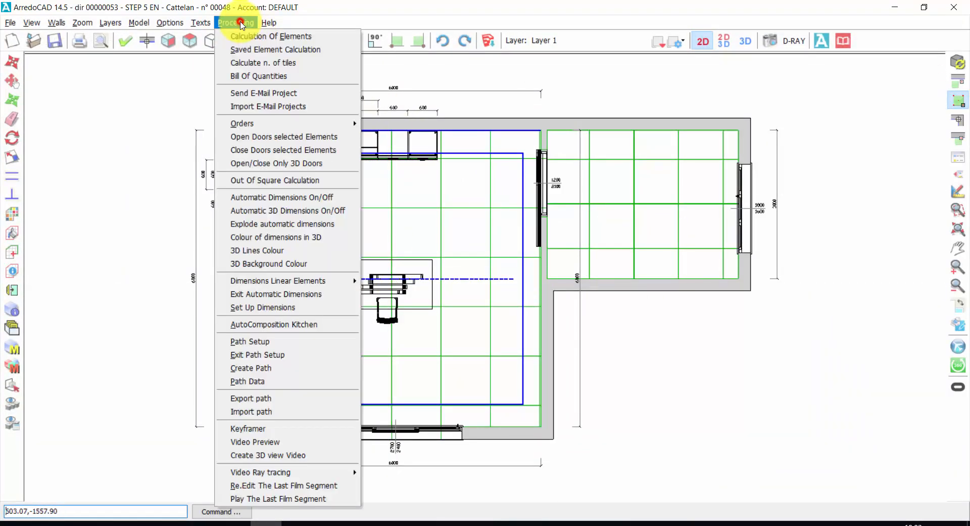
mouse_move(271, 41)
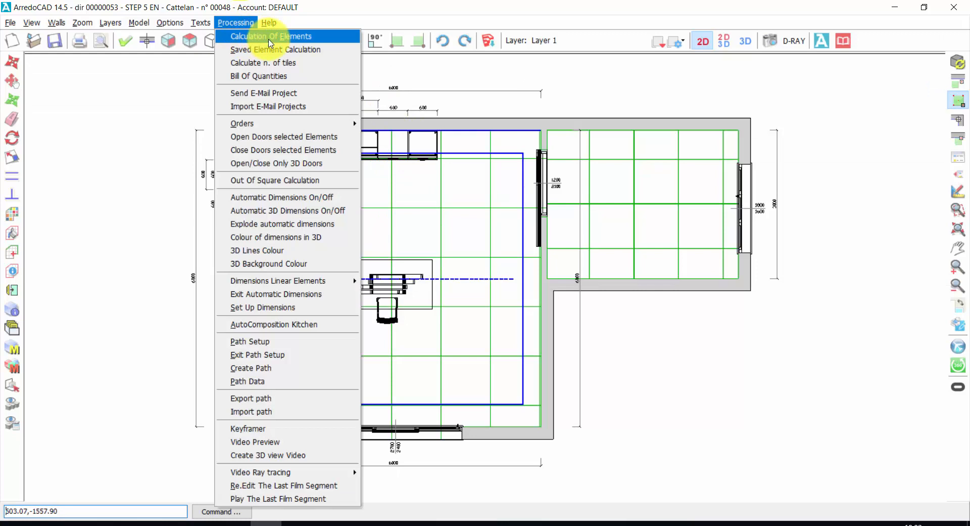
mouse_move(431, 150)
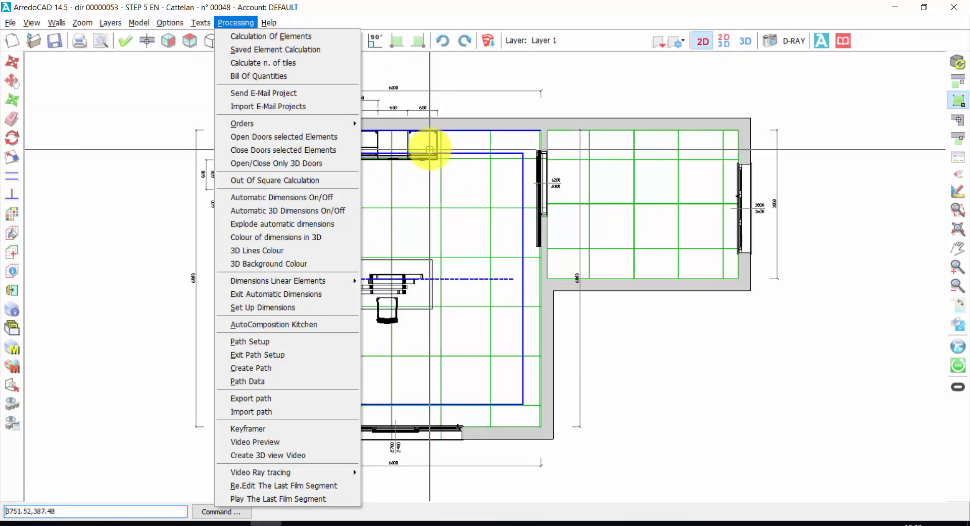
mouse_move(275, 50)
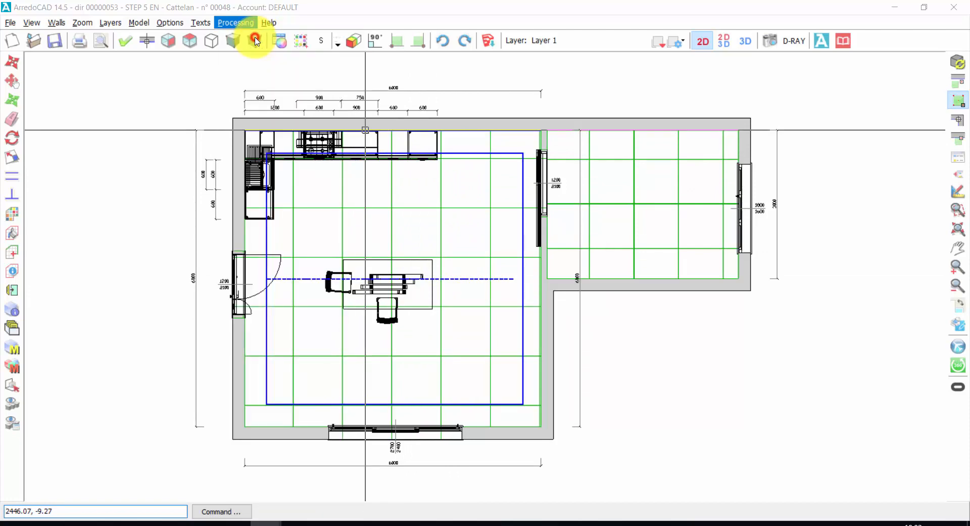
left_click(256, 41)
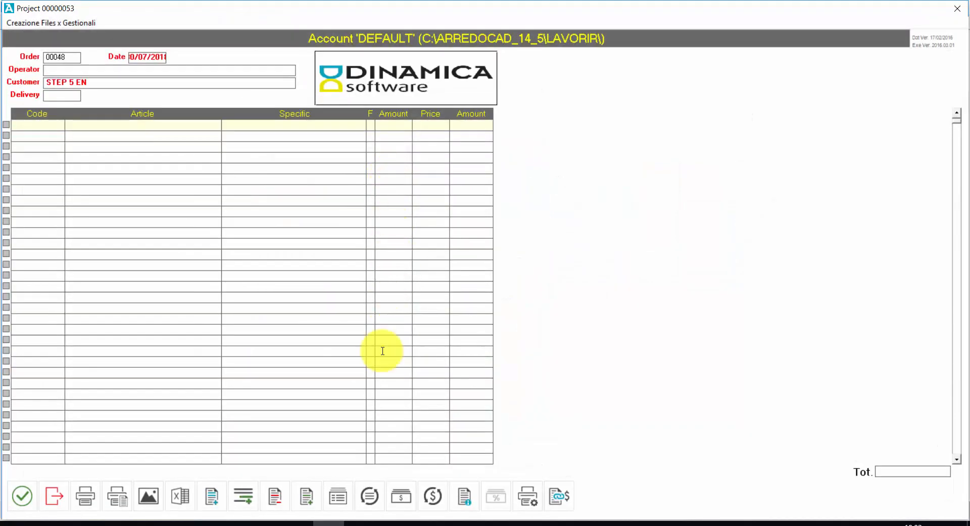
mouse_move(370, 496)
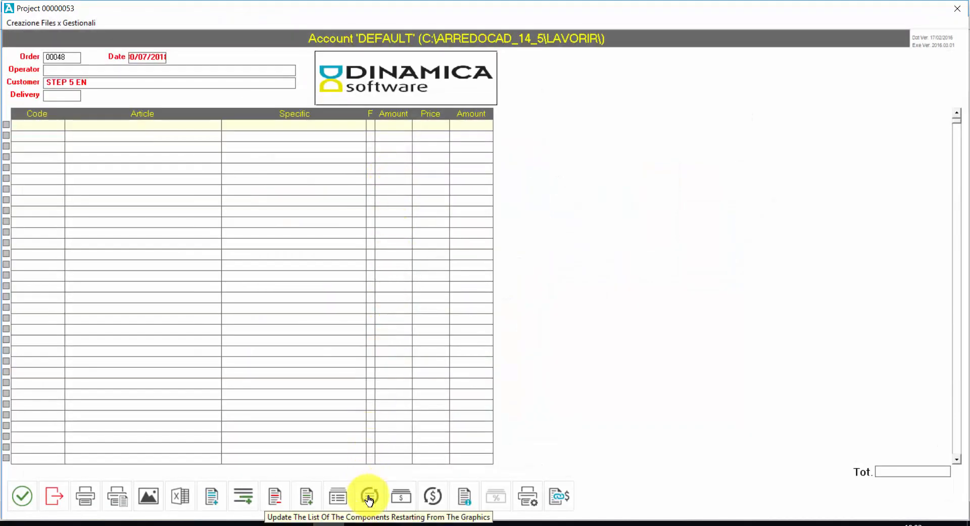
Update the list from graphics keeping manual changes, price units 400 and 3000, and preview the quotation.
left_click(368, 497)
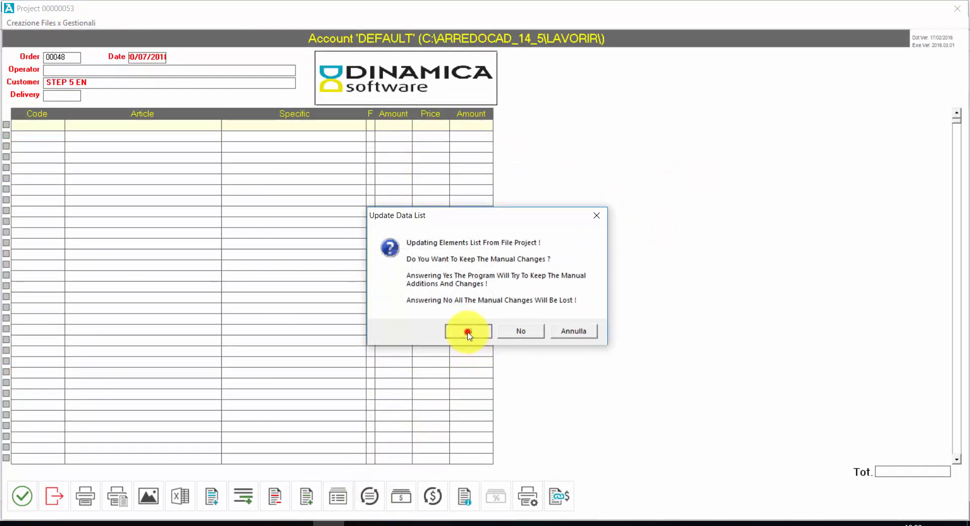
left_click(468, 331)
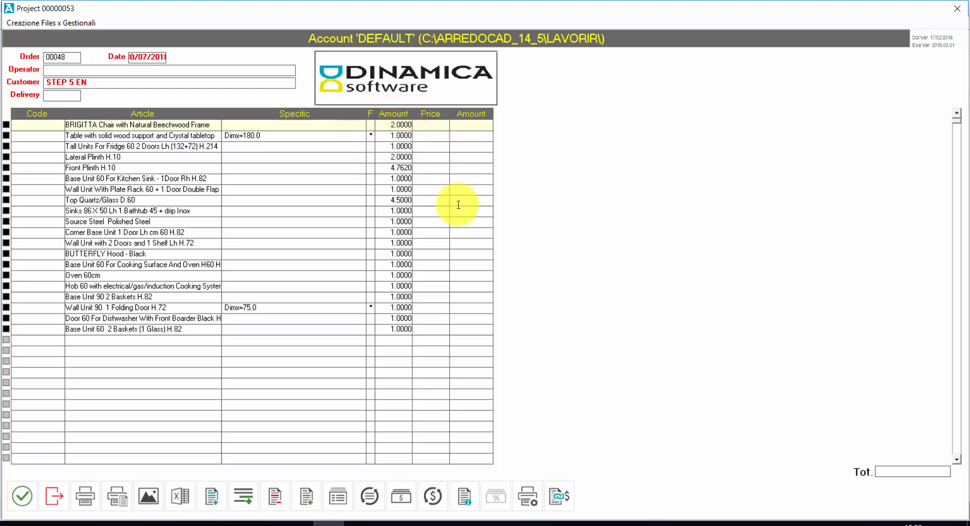
type("400")
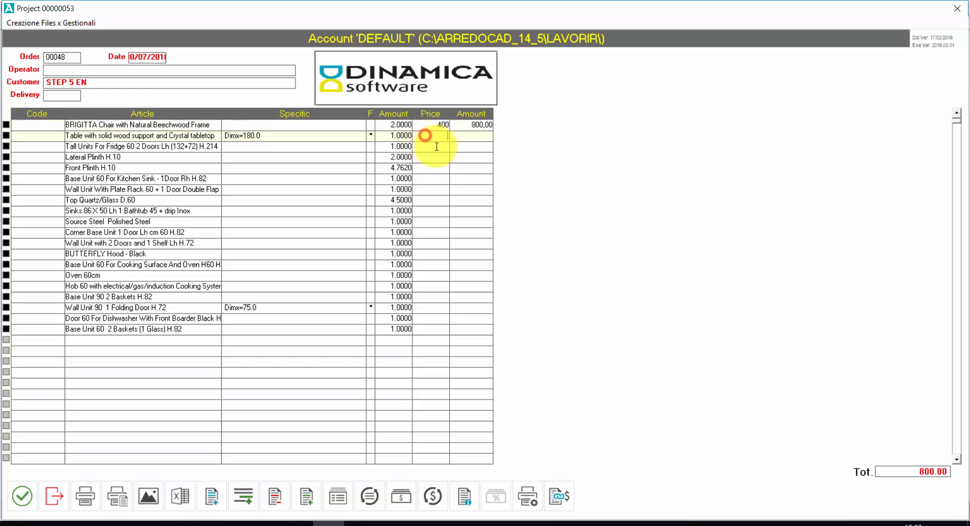
type("3000")
left_click(431, 146)
type("600")
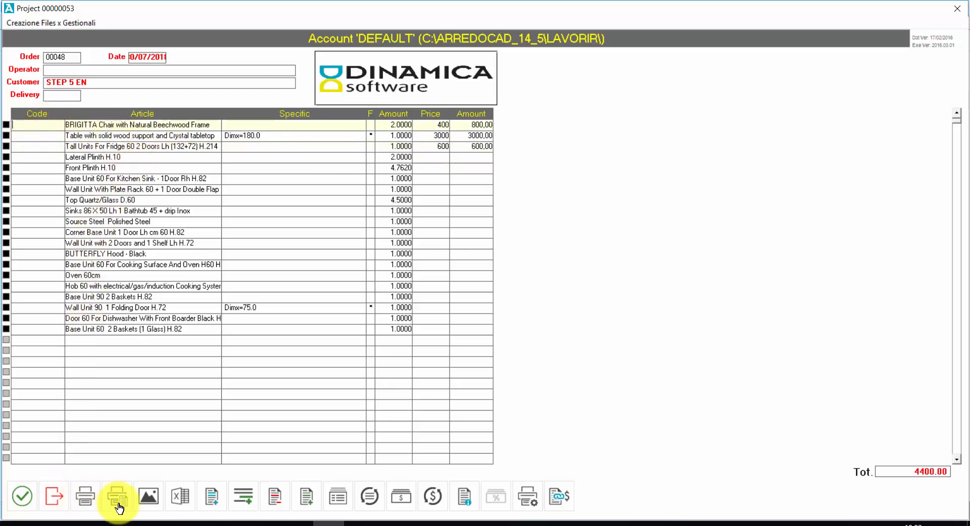
left_click(115, 496)
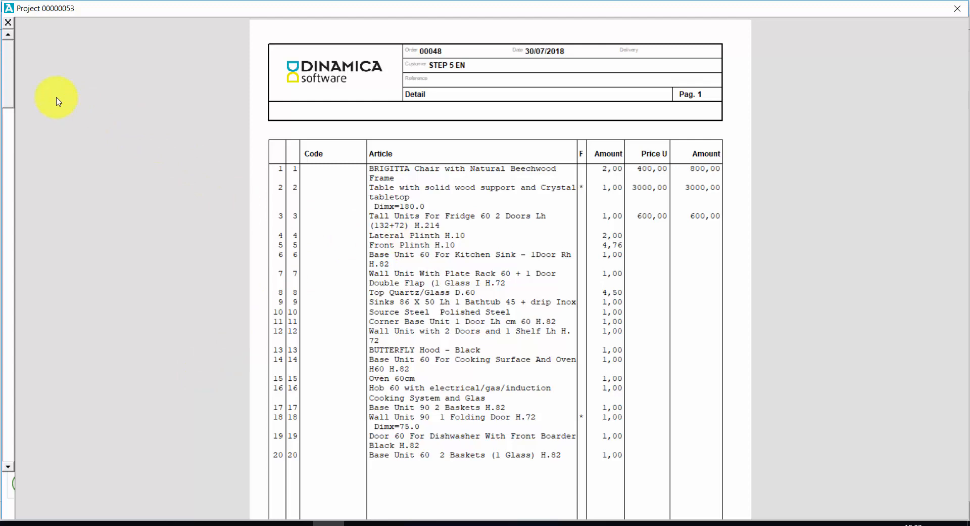
Scroll the quotation preview down to the TOTALE 4400 line.
scroll("down", 3)
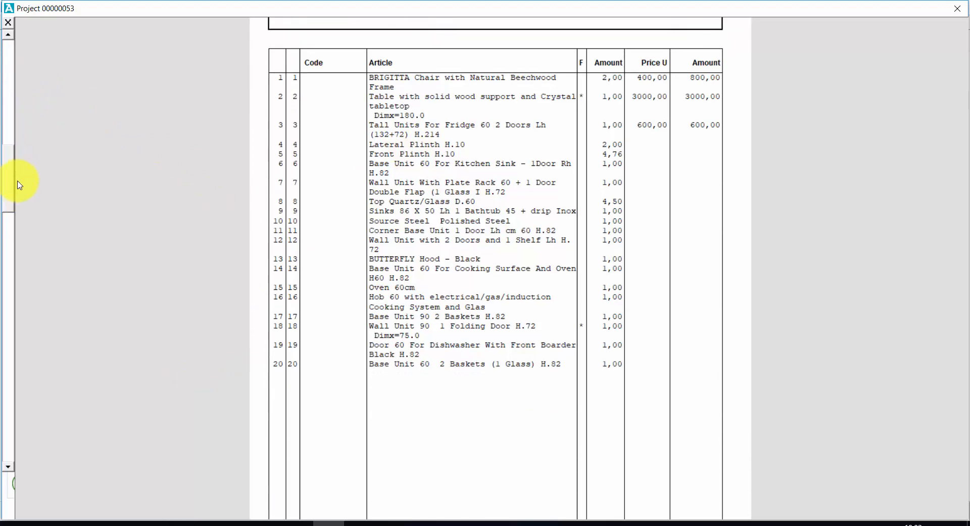
scroll("down", 3)
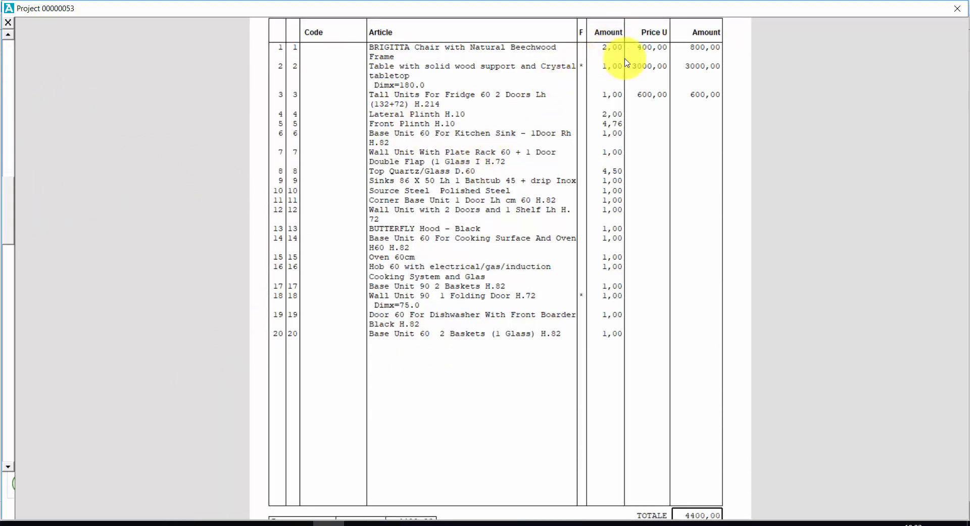
scroll("down", 3)
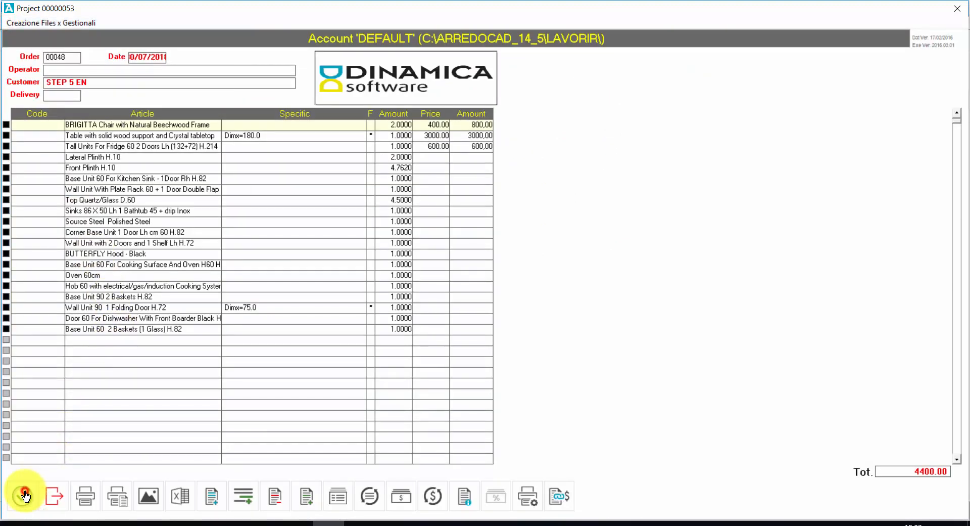
Confirm the priced elements list and return to the 2D kitchen plan for order 00048.
left_click(21, 509)
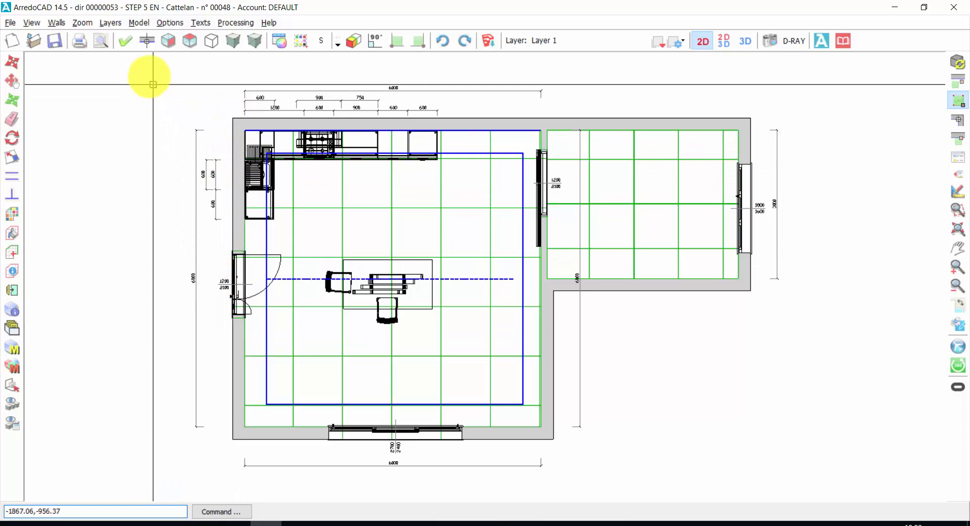
mouse_move(48, 39)
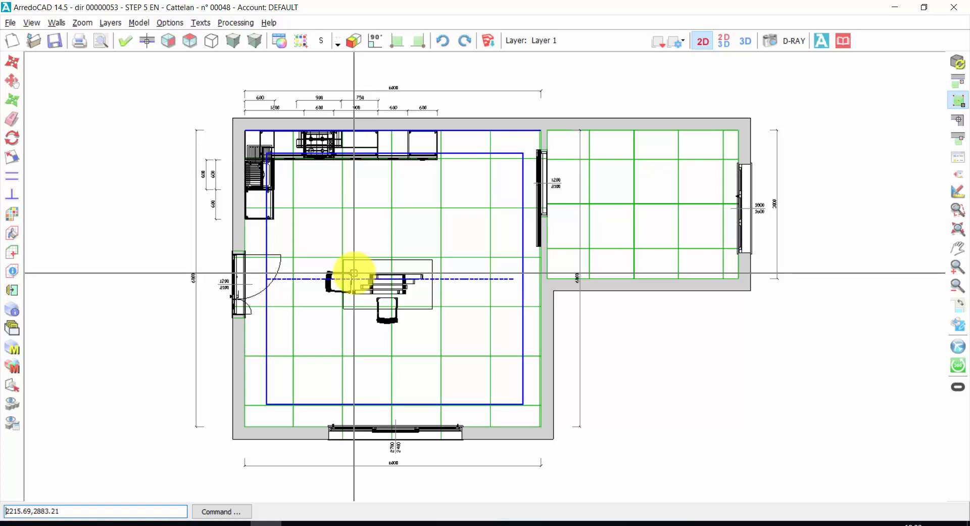
Reopen the STEP 5 EN project from the saved-projects archive via File > Open Project.
left_click(10, 23)
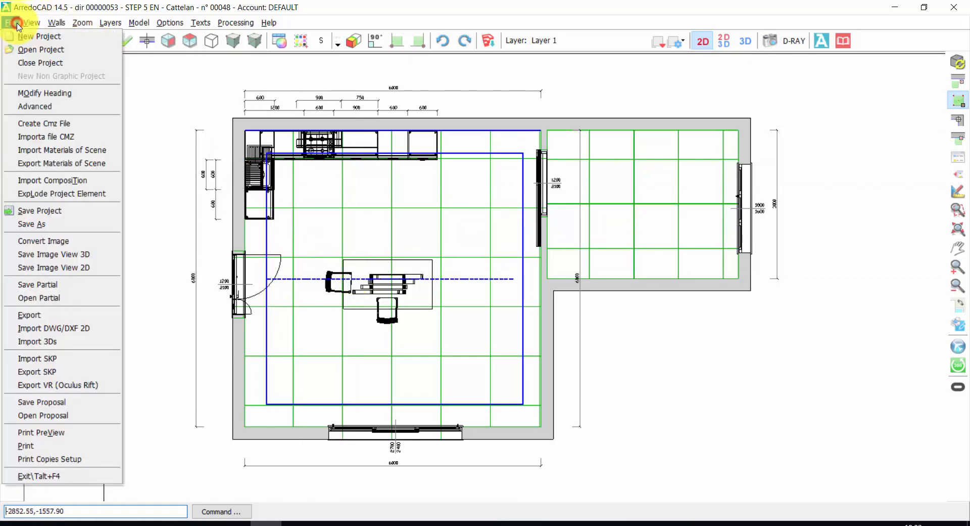
mouse_move(35, 49)
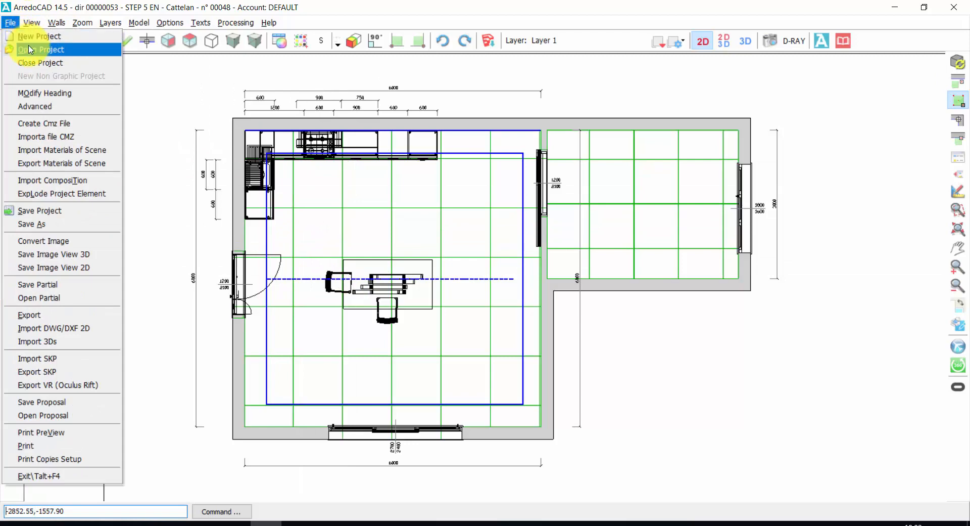
left_click(39, 50)
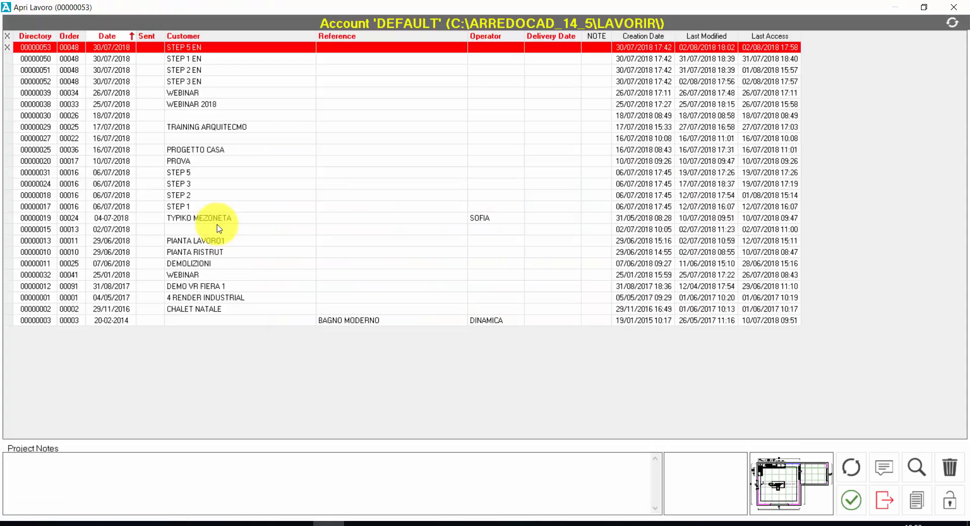
mouse_move(125, 82)
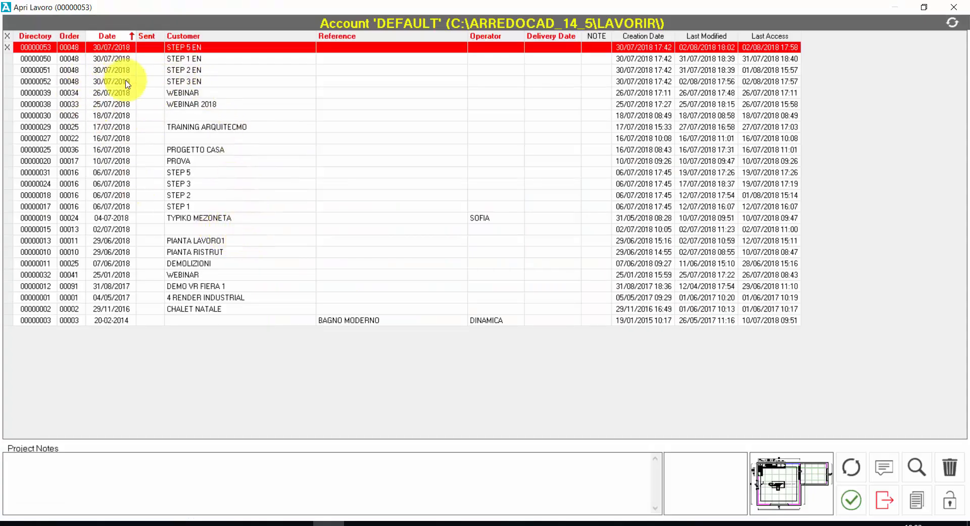
left_click(182, 93)
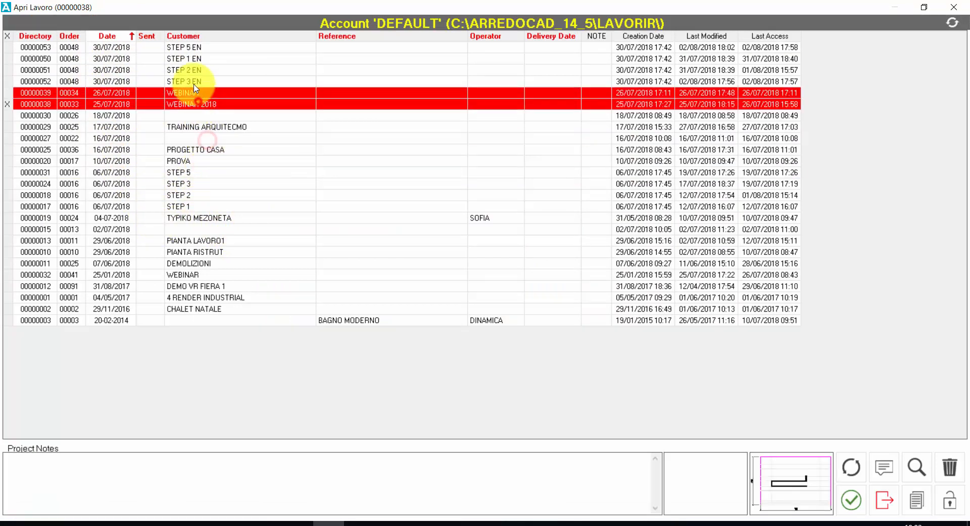
left_click(29, 48)
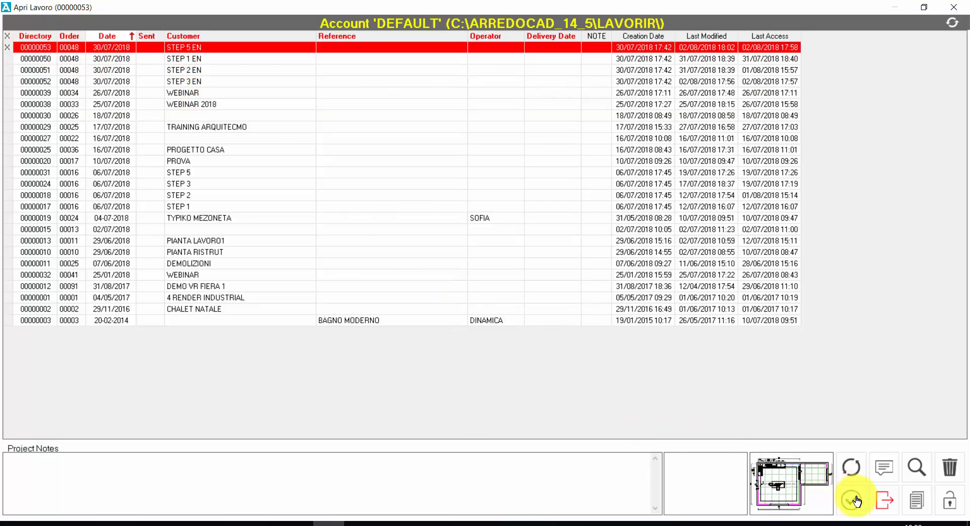
left_click(855, 499)
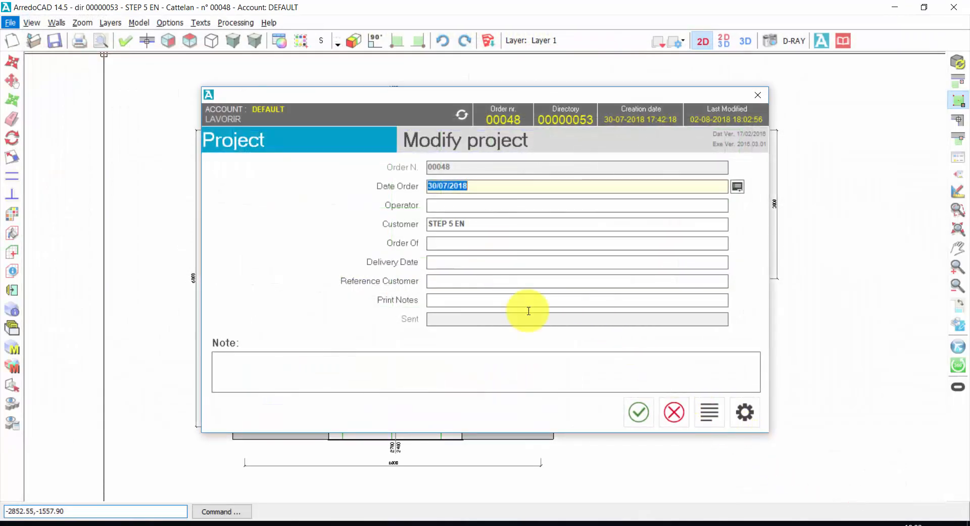